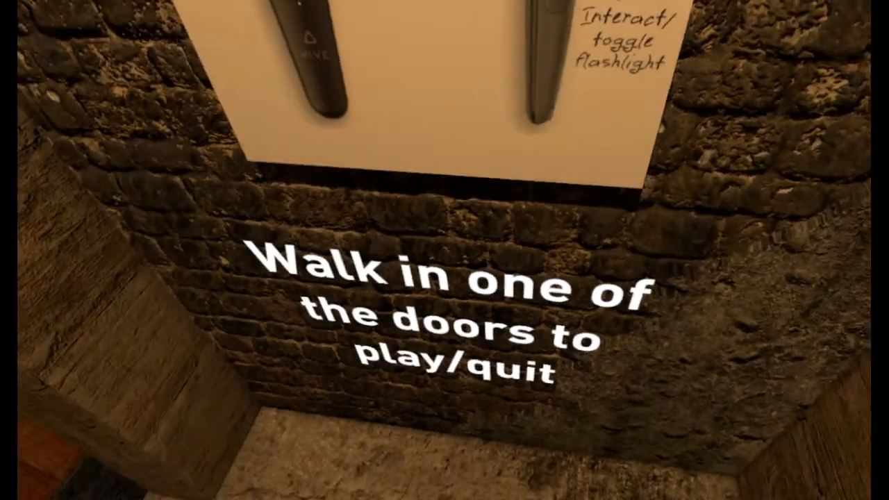
mouse_move(445, 250)
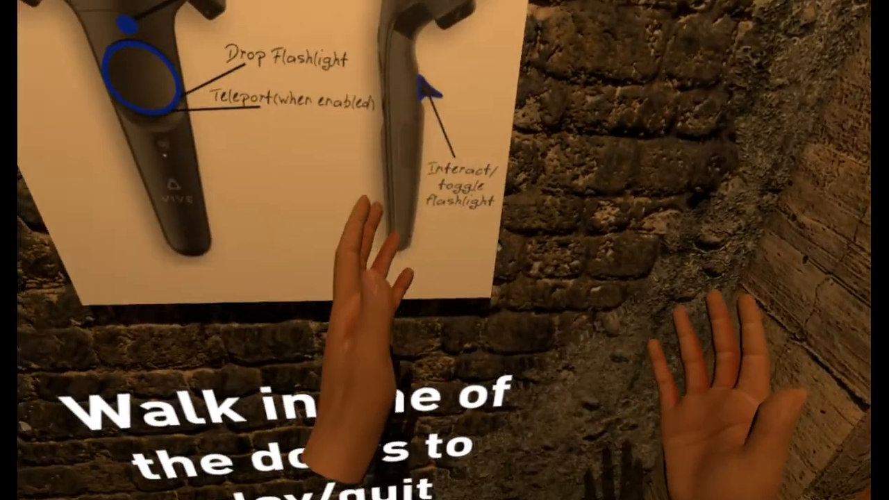